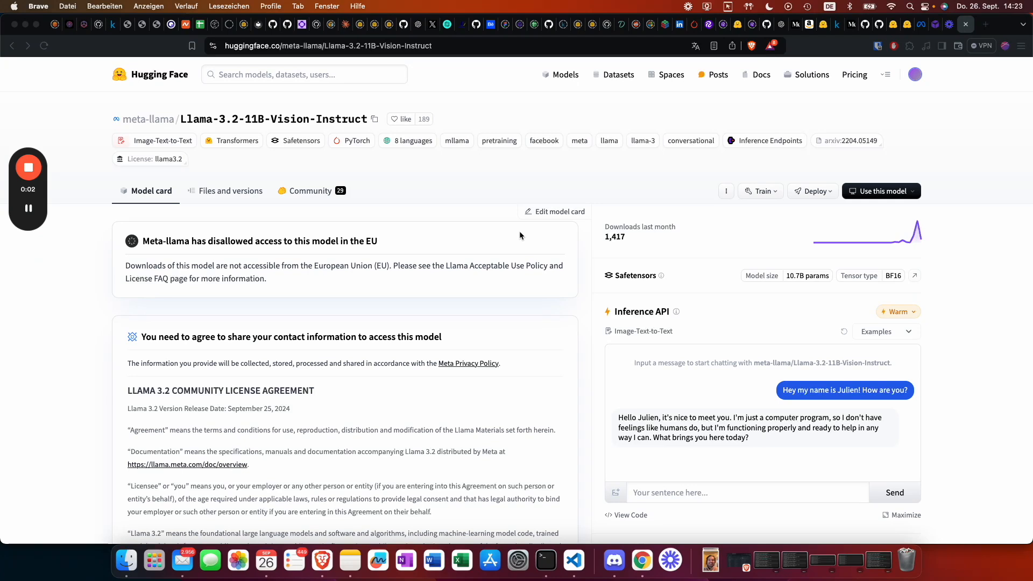
{"action": "mouse_move", "coordinate": [500, 222]}
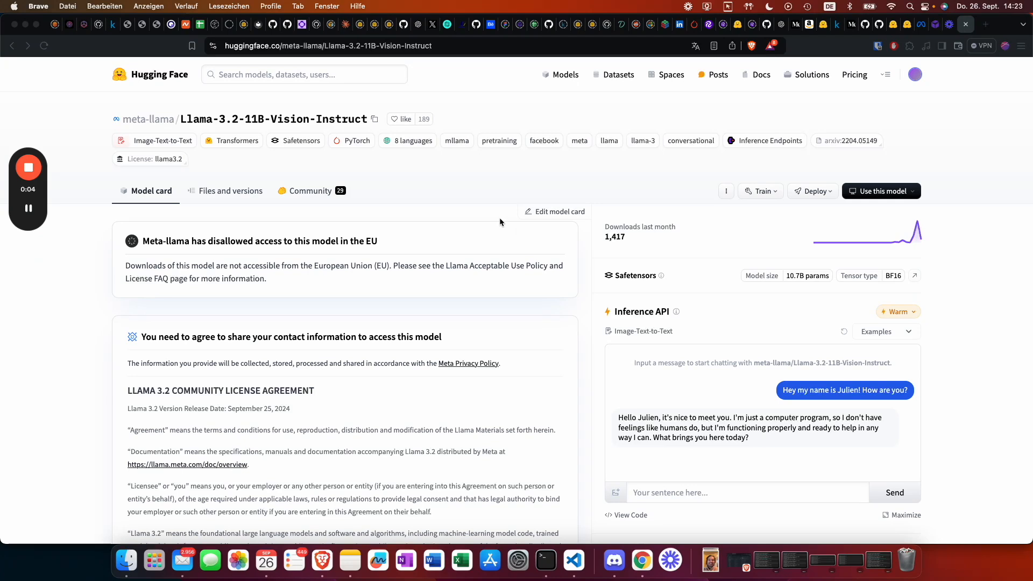
{"action": "mouse_move", "coordinate": [476, 207]}
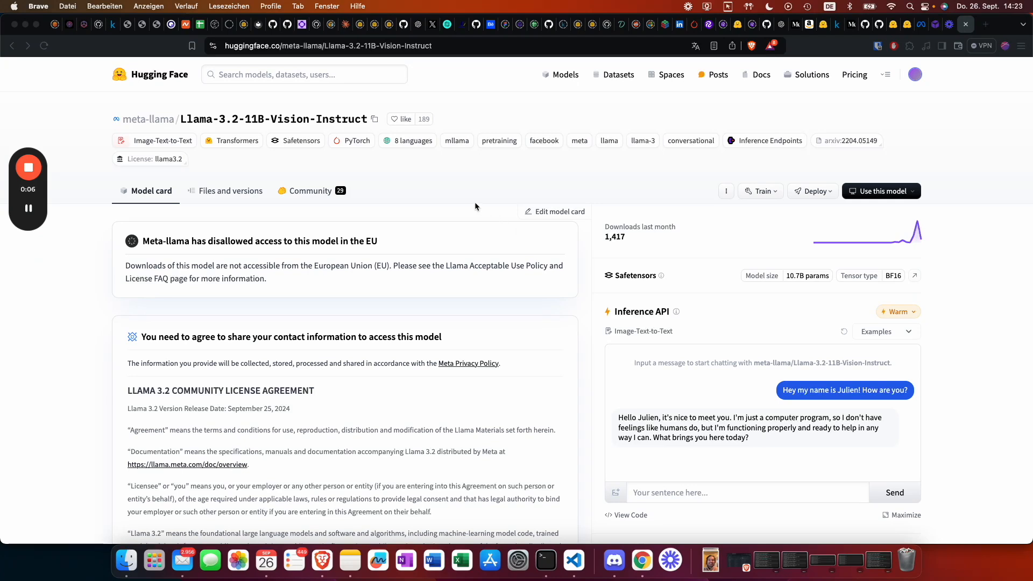
{"action": "mouse_move", "coordinate": [445, 103]}
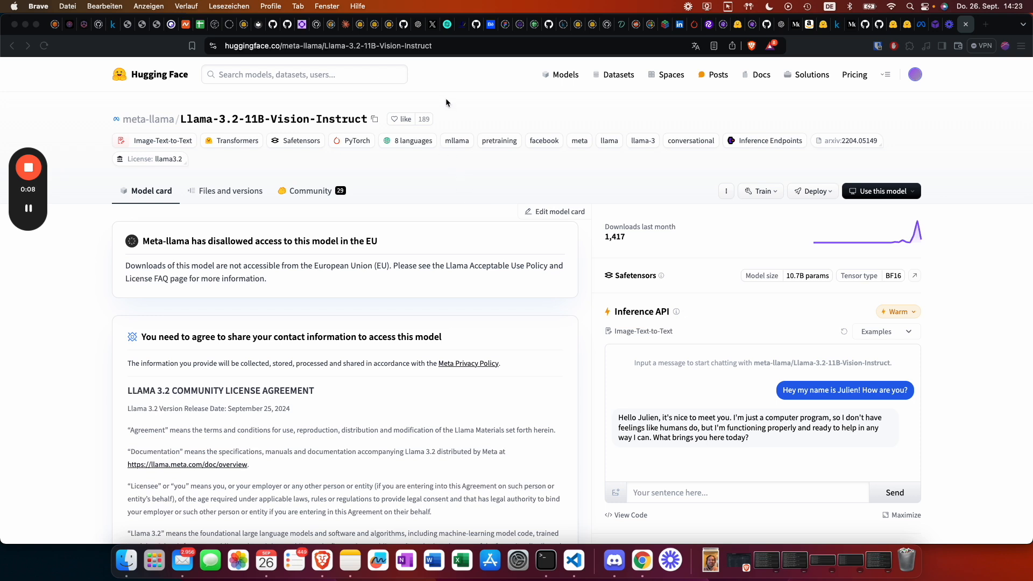
{"action": "mouse_move", "coordinate": [331, 51]}
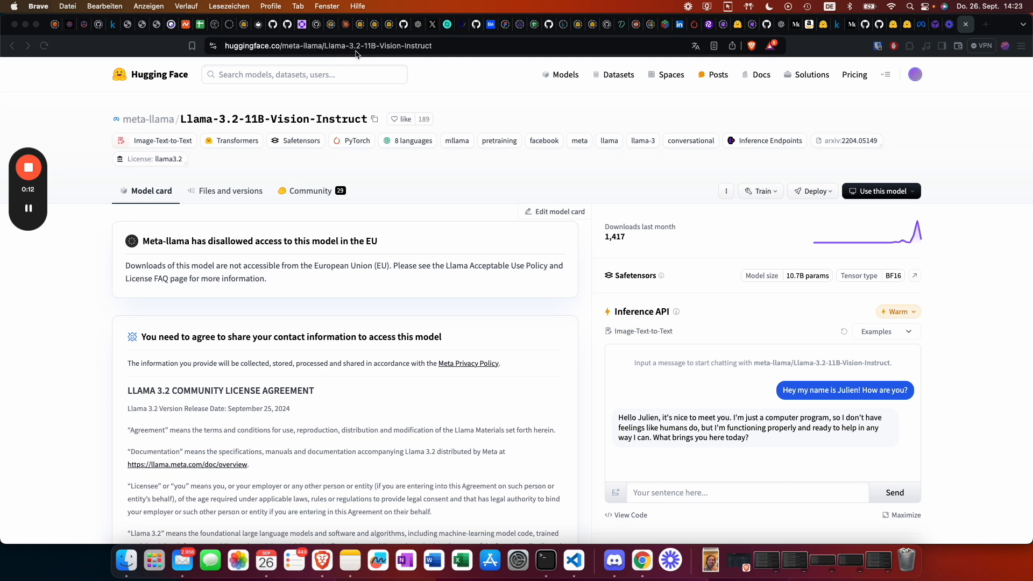
{"action": "mouse_move", "coordinate": [362, 121]}
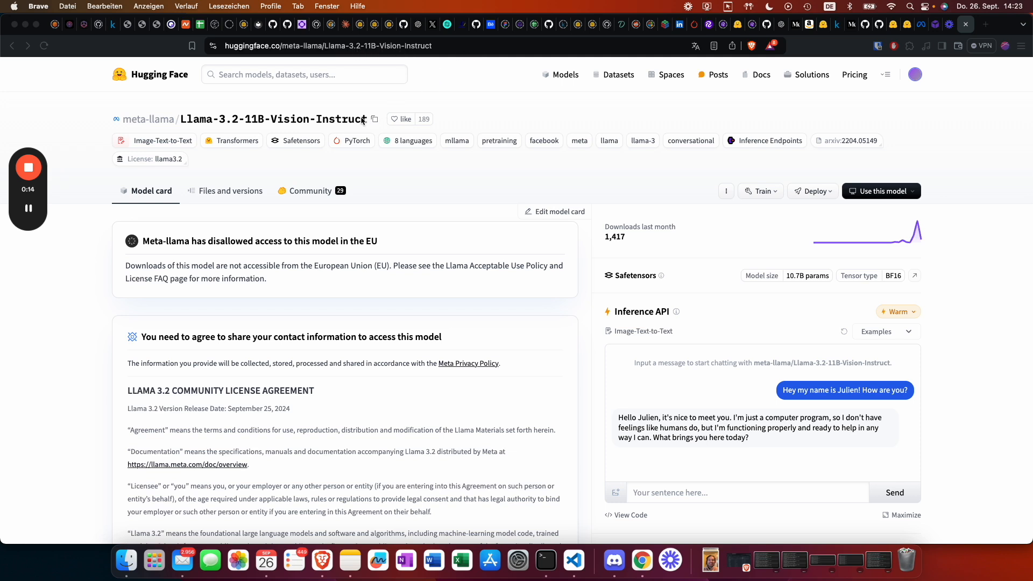
{"action": "mouse_move", "coordinate": [329, 118]}
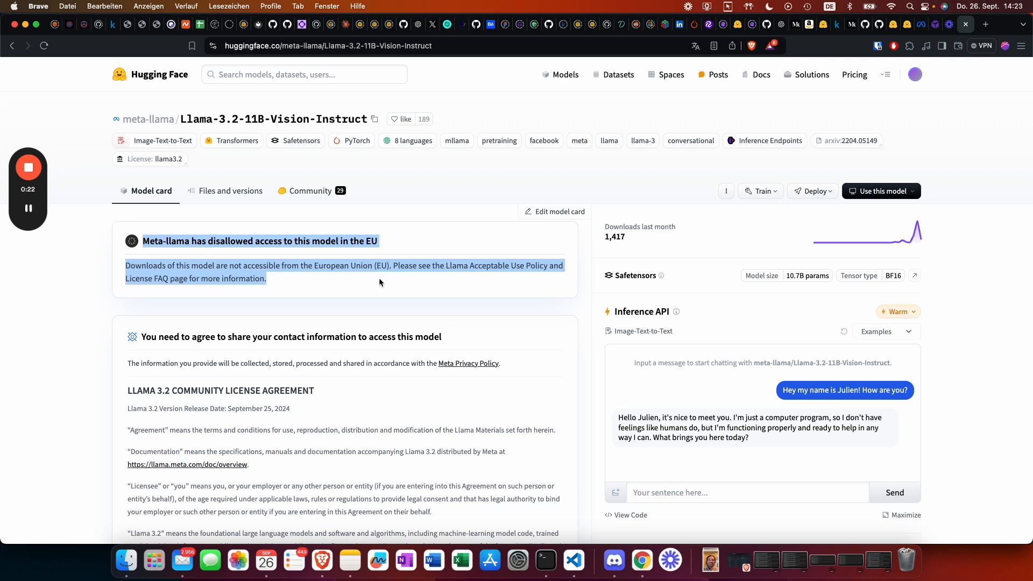
- Scroll the model card past the license agreement to the empty gated-access contact form
{"action": "left_click", "coordinate": [380, 282]}
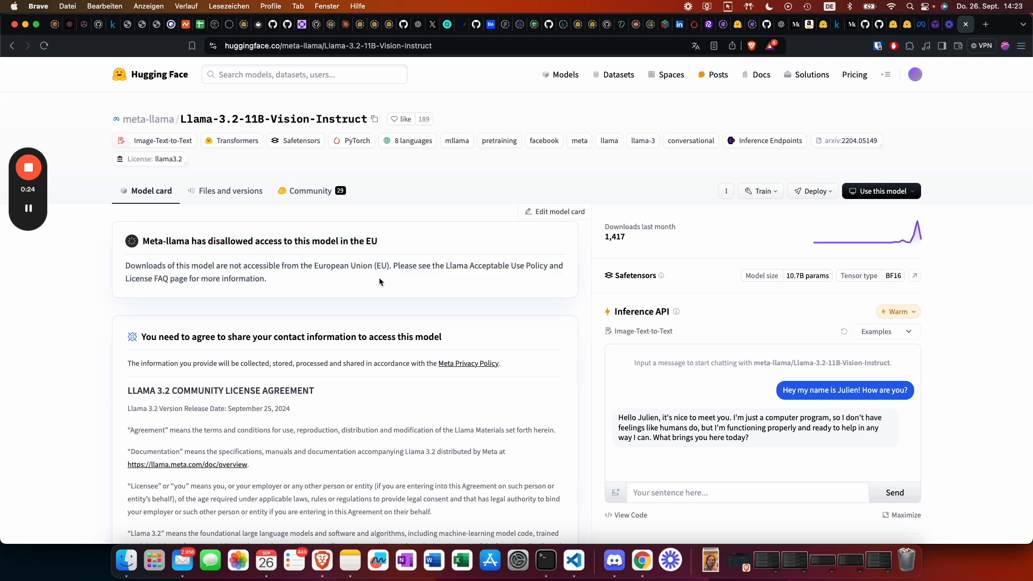
{"action": "mouse_move", "coordinate": [385, 304]}
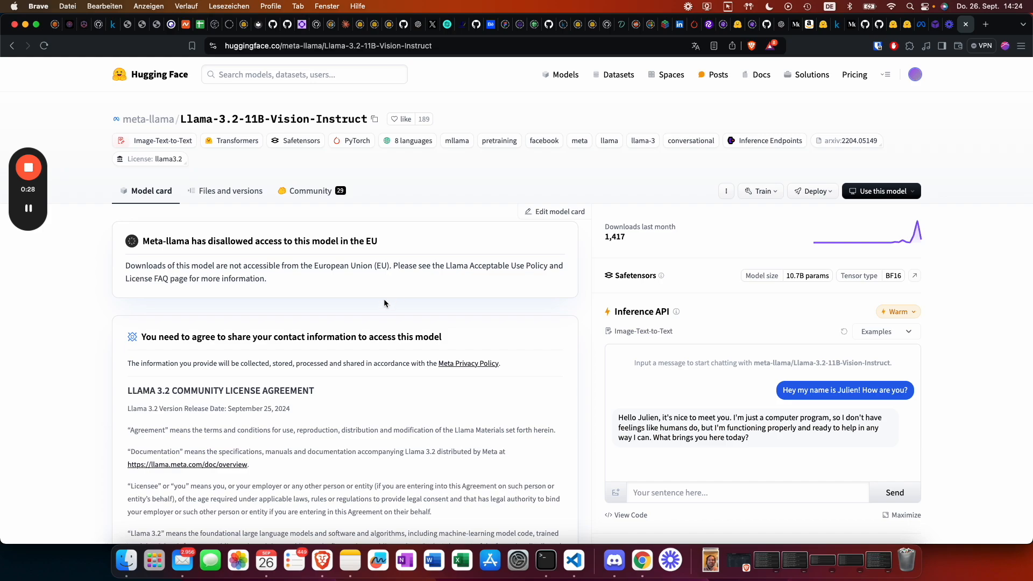
{"action": "scroll", "scroll_direction": "down", "scroll_amount": 3}
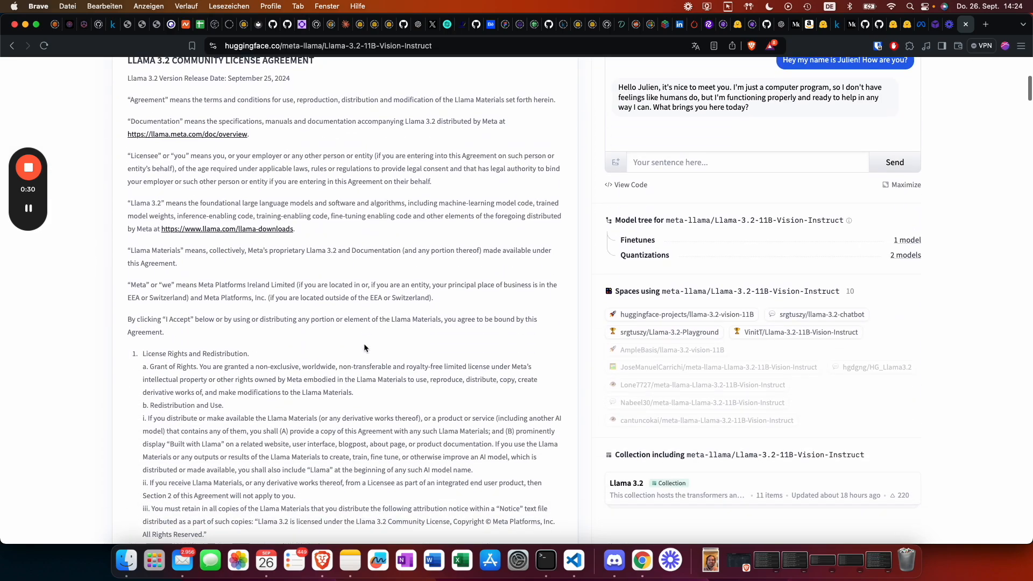
{"action": "scroll", "scroll_direction": "down", "scroll_amount": 3}
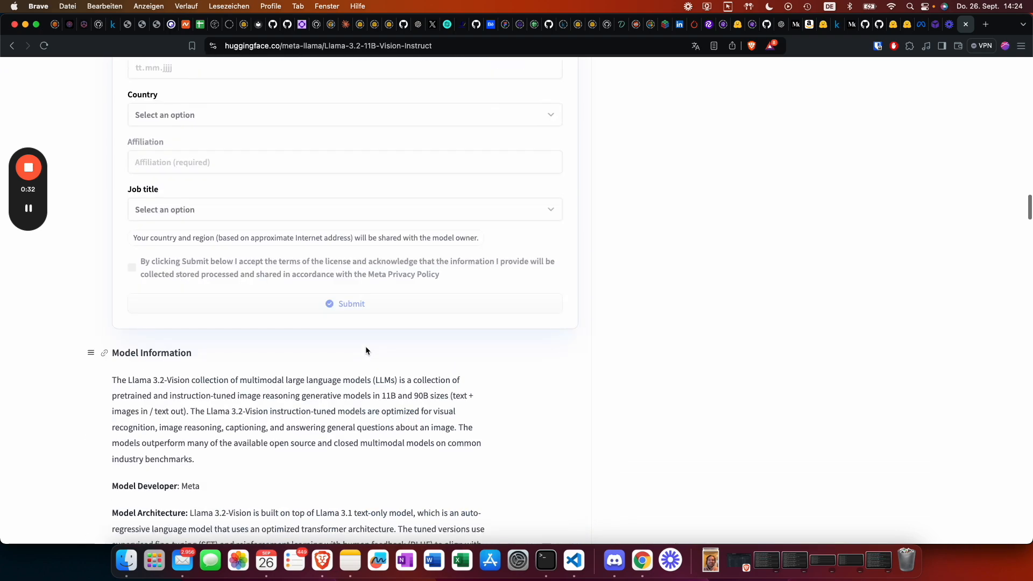
{"action": "scroll", "scroll_direction": "up", "scroll_amount": 3}
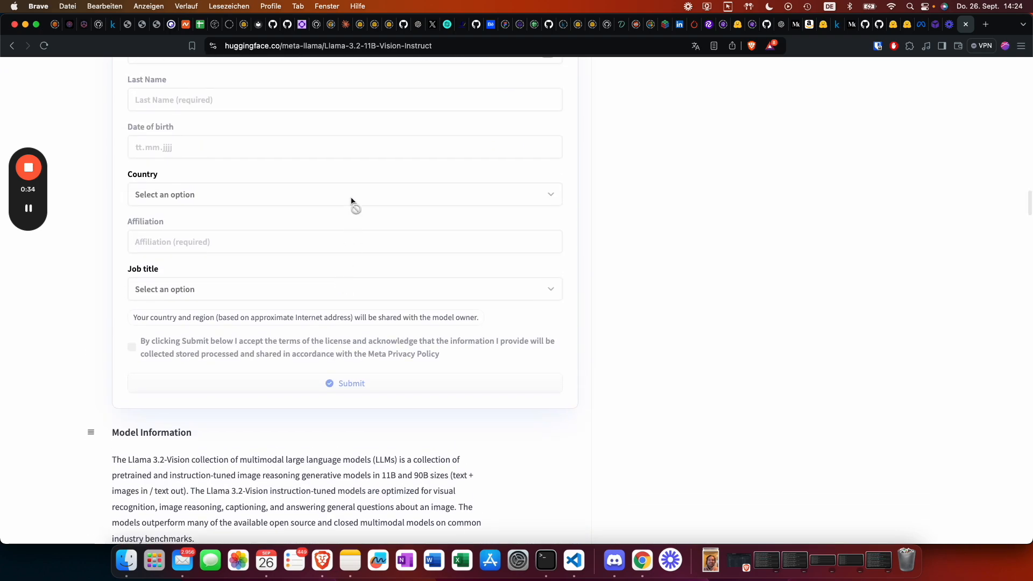
{"action": "mouse_move", "coordinate": [163, 199]}
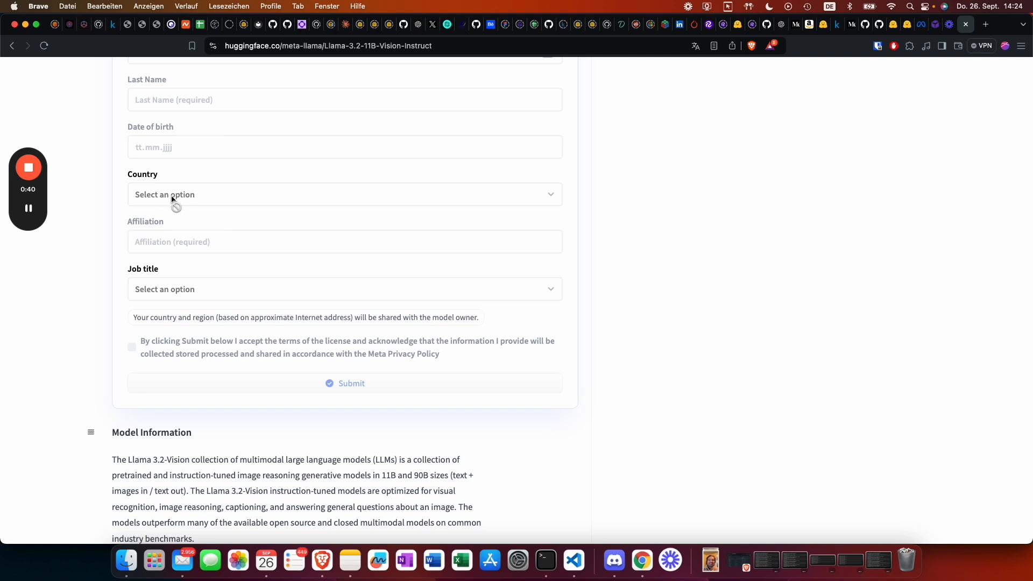
{"action": "scroll", "scroll_direction": "up", "scroll_amount": 3}
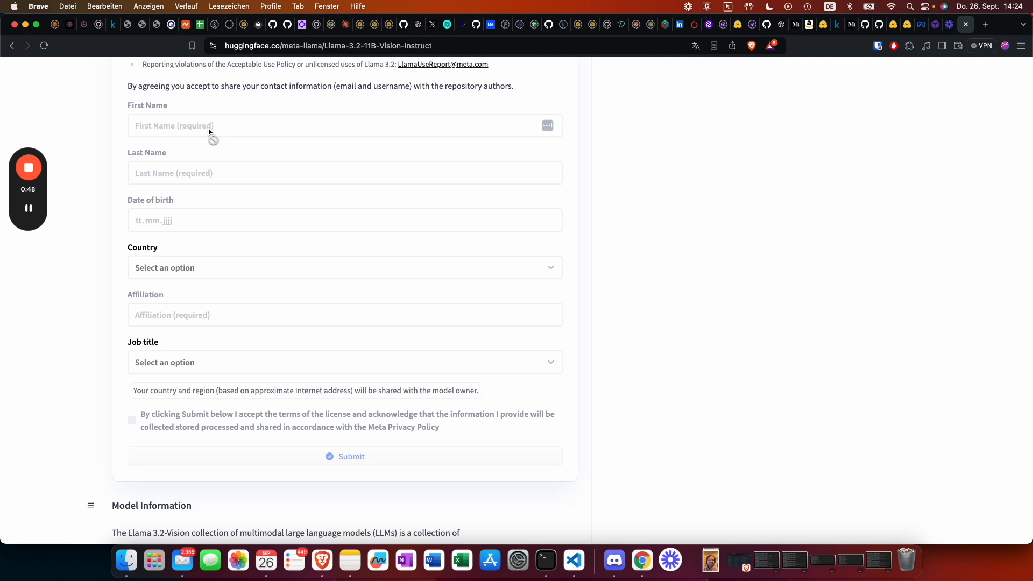
{"action": "mouse_move", "coordinate": [176, 158]}
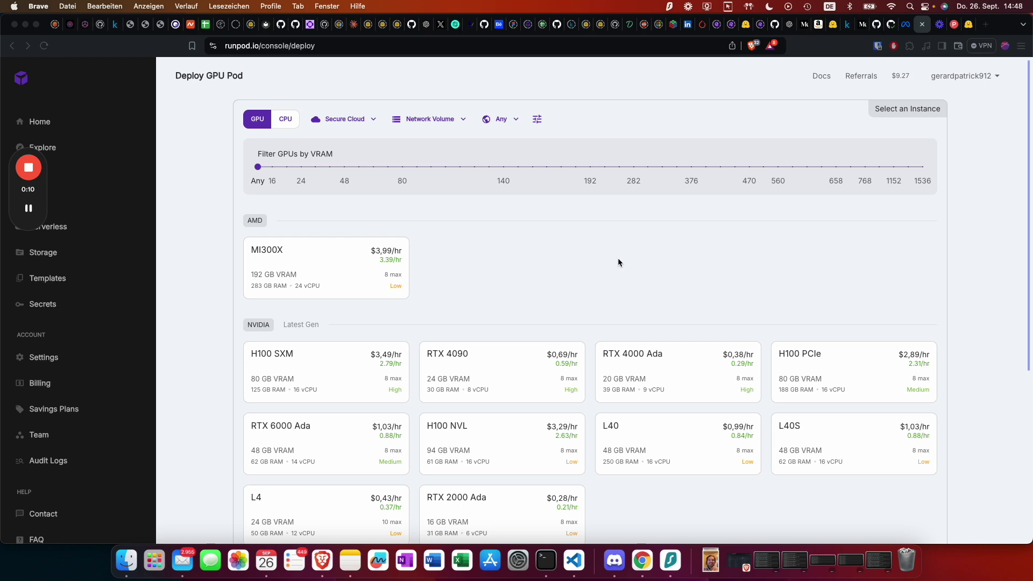
{"action": "mouse_move", "coordinate": [487, 238]}
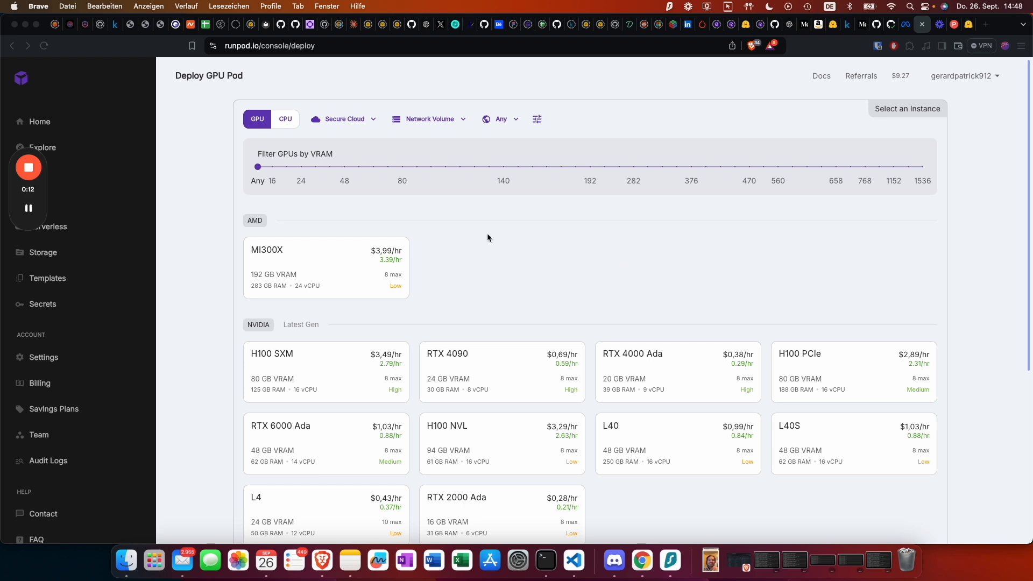
- Switch the pod to Community Cloud GPUs and disable Start Jupyter Notebook
{"action": "left_click", "coordinate": [342, 119]}
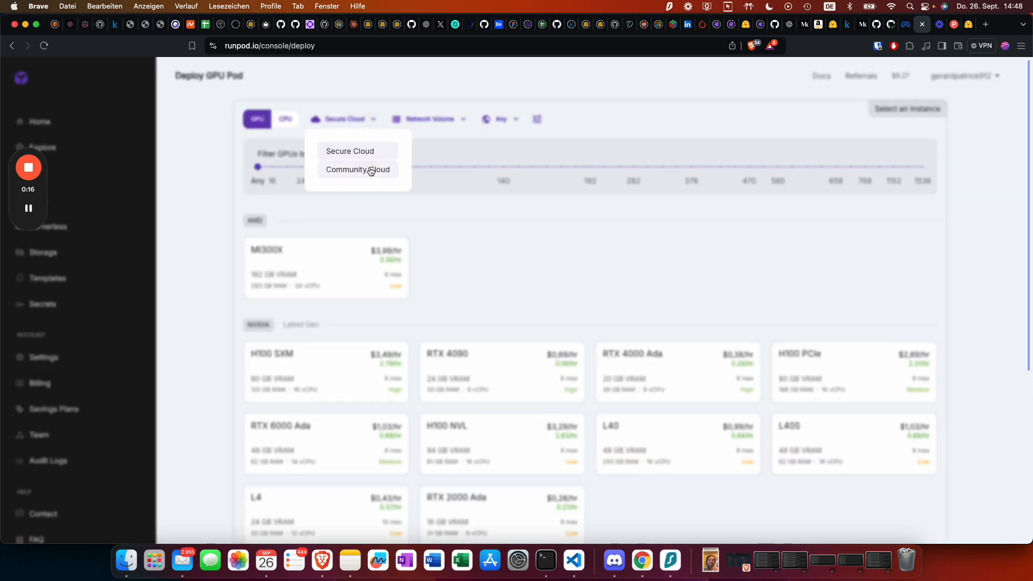
{"action": "left_click", "coordinate": [357, 169]}
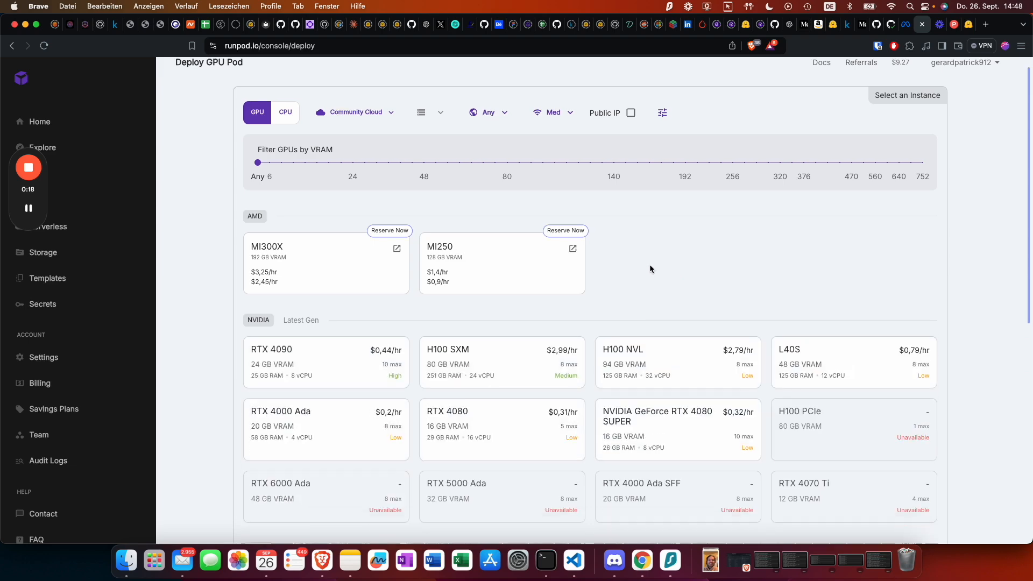
{"action": "scroll", "scroll_direction": "down", "scroll_amount": 3}
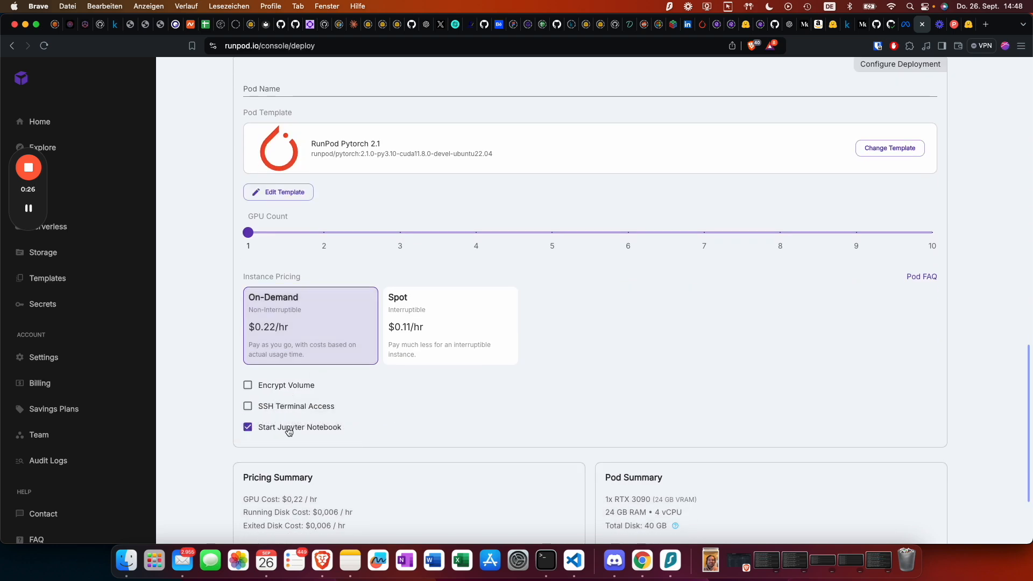
{"action": "left_click", "coordinate": [248, 427]}
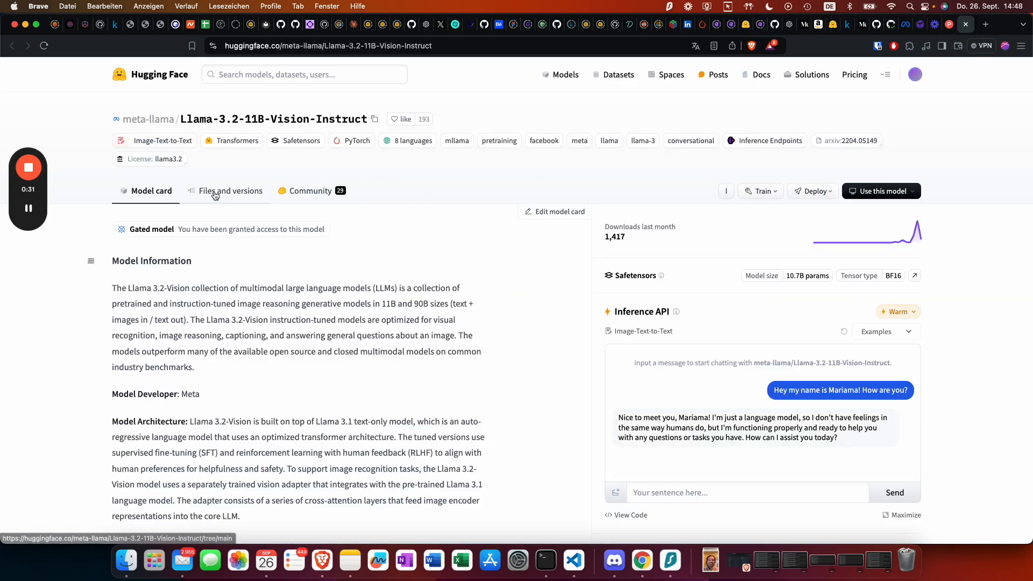
- Browse the Files and versions listing of the Llama-3.2-11B-Vision-Instruct repository
{"action": "left_click", "coordinate": [230, 190]}
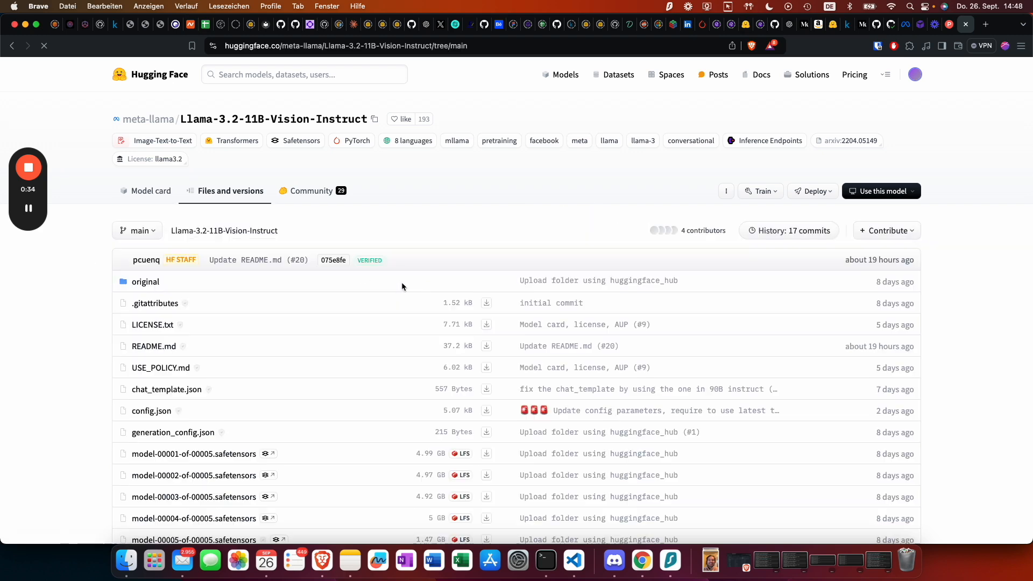
{"action": "scroll", "scroll_direction": "down", "scroll_amount": 3}
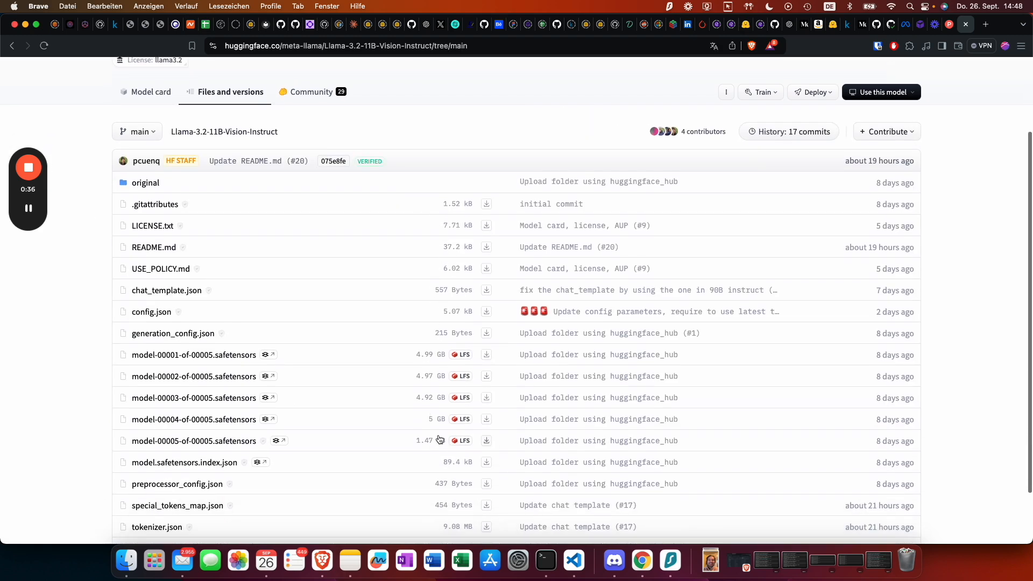
{"action": "scroll", "scroll_direction": "down", "scroll_amount": 3}
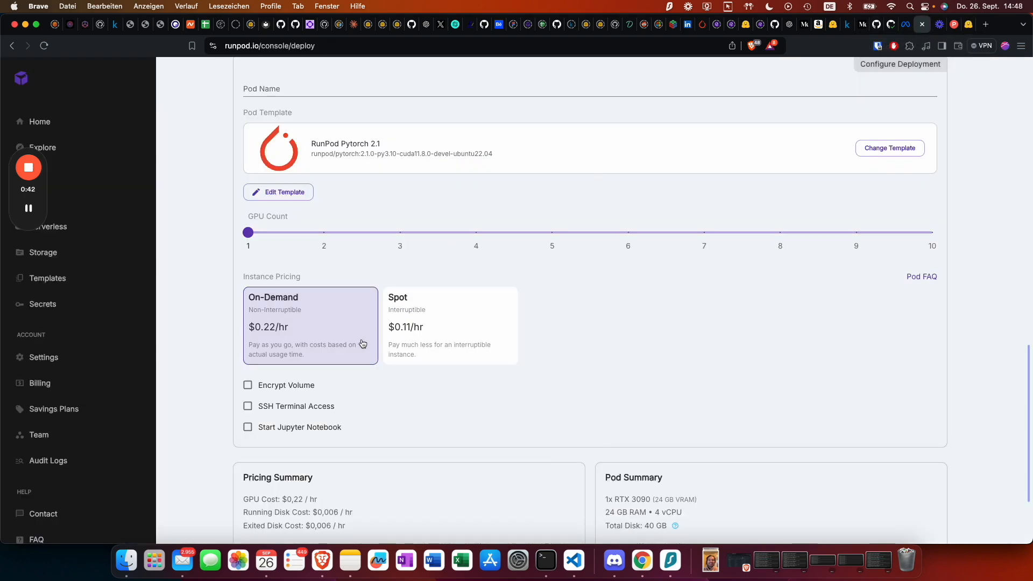
- Edit the template's exposed HTTP ports, apply the overrides and deploy the on-demand pod
{"action": "left_click", "coordinate": [277, 192]}
{"action": "type", "text": "5"}
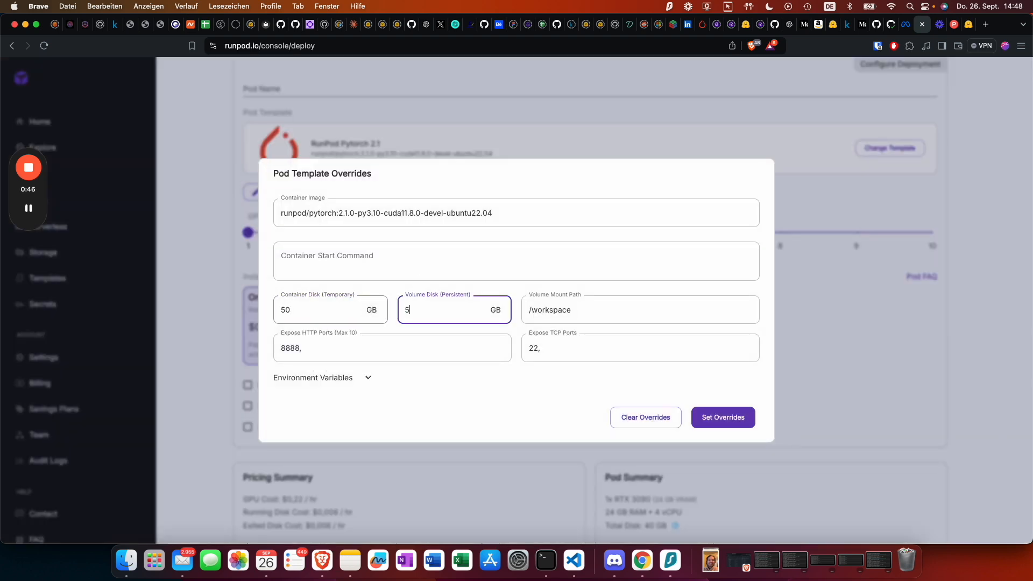
{"action": "left_click", "coordinate": [391, 348]}
{"action": "type", "text": " 8000"}
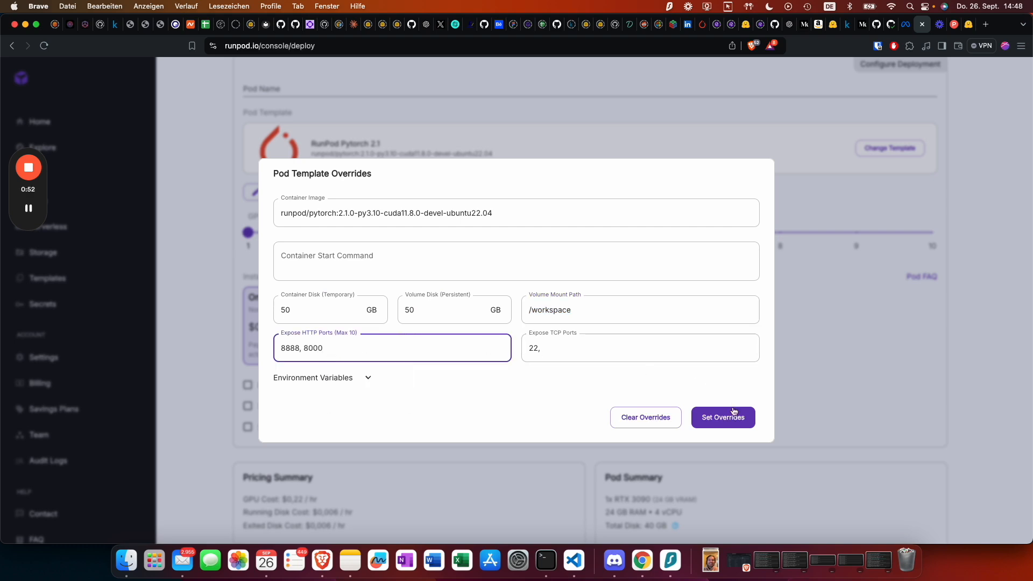
{"action": "left_click", "coordinate": [722, 418]}
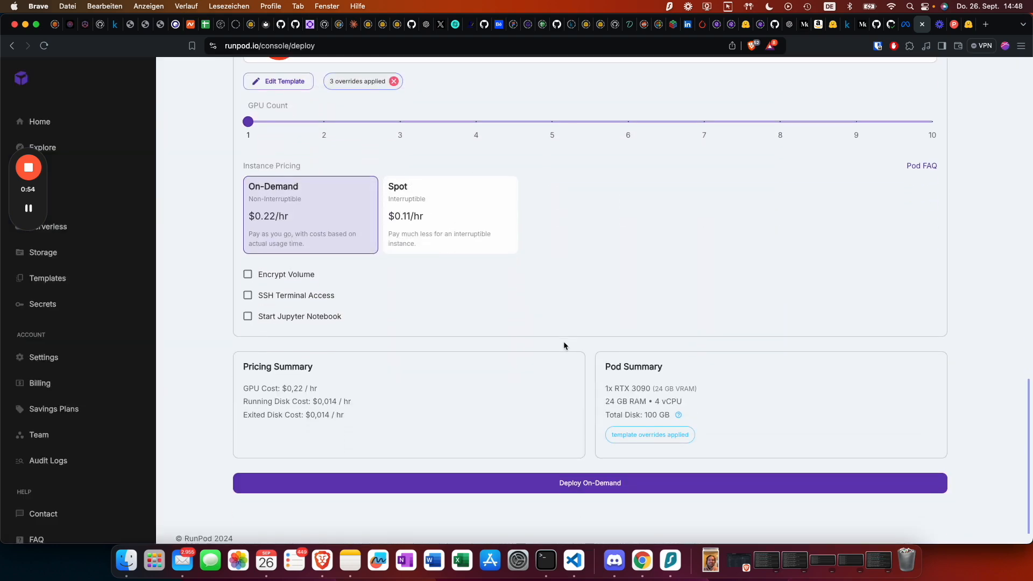
{"action": "scroll", "scroll_direction": "down", "scroll_amount": 3}
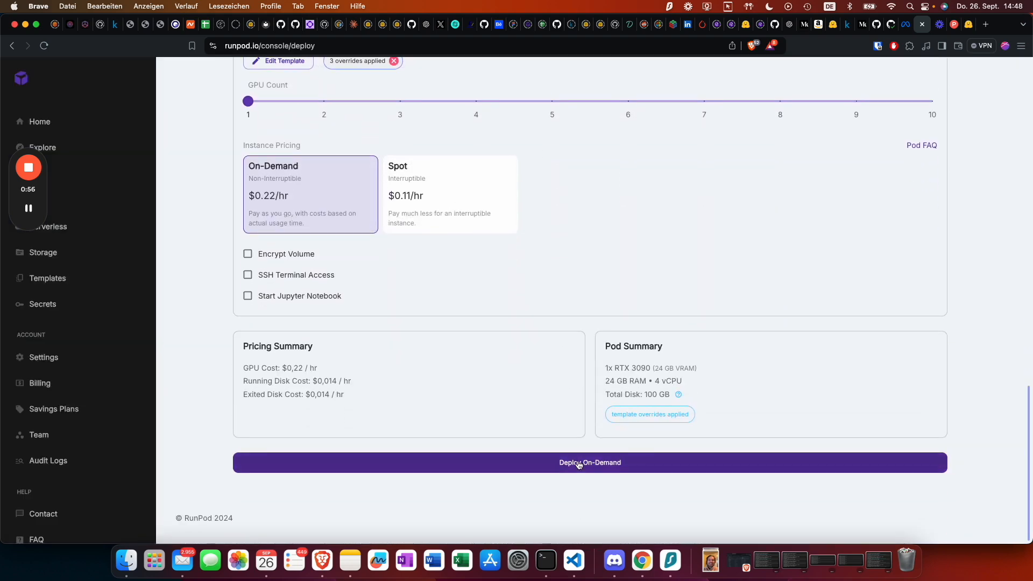
{"action": "left_click", "coordinate": [588, 462]}
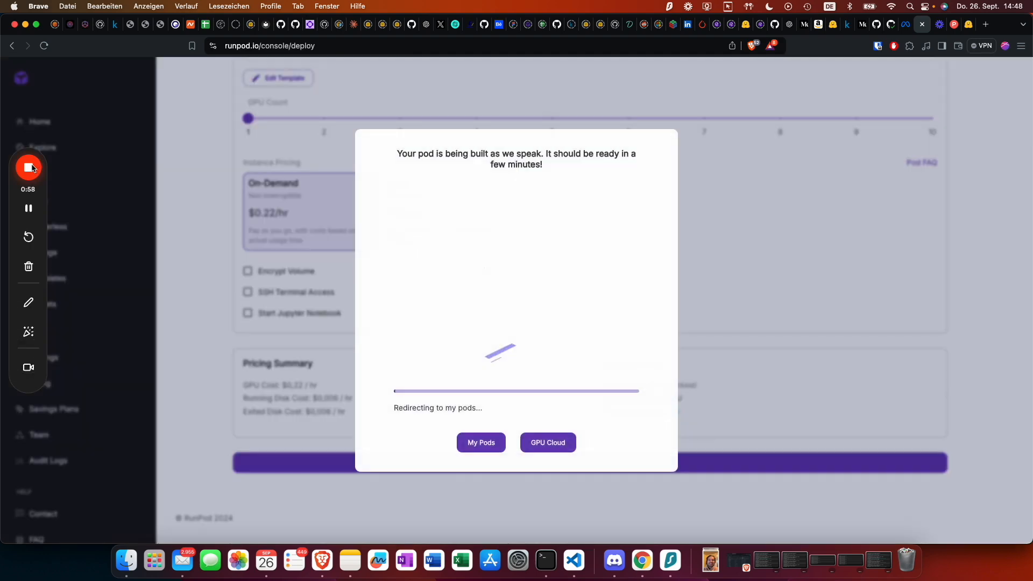
{"action": "left_click", "coordinate": [480, 442]}
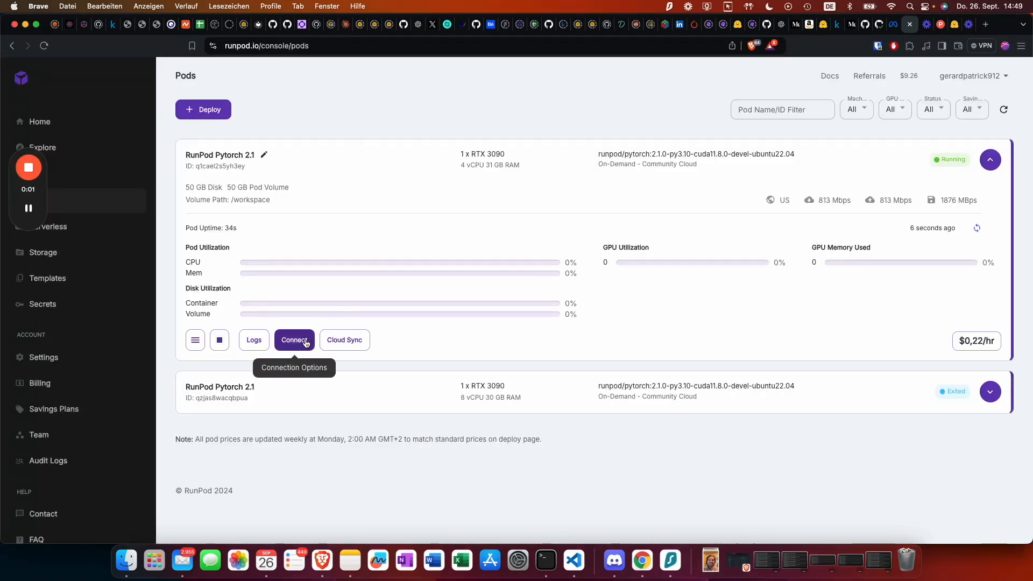
- Start a web terminal on the running pod and connect to it
{"action": "left_click", "coordinate": [293, 340]}
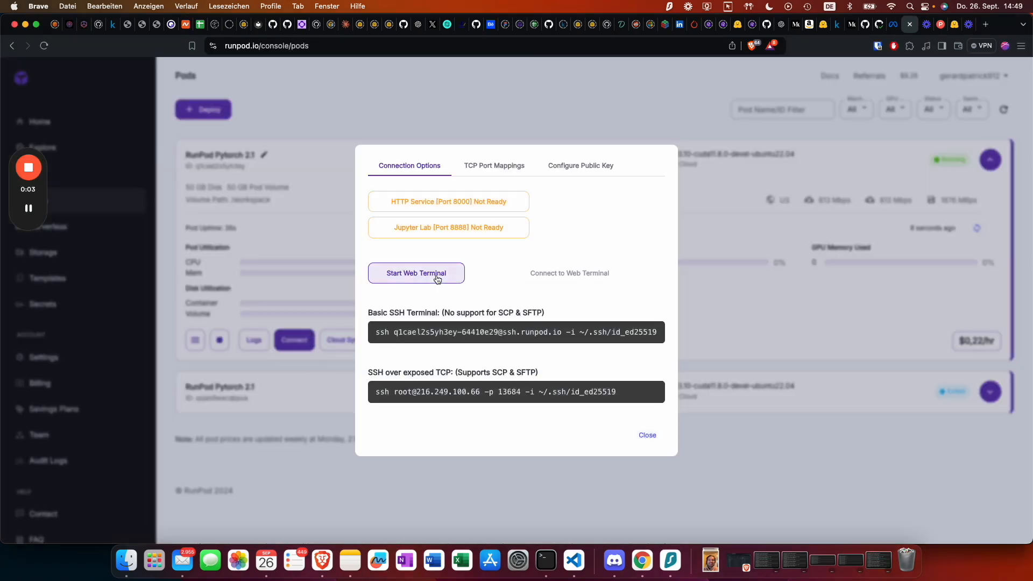
{"action": "left_click", "coordinate": [415, 272]}
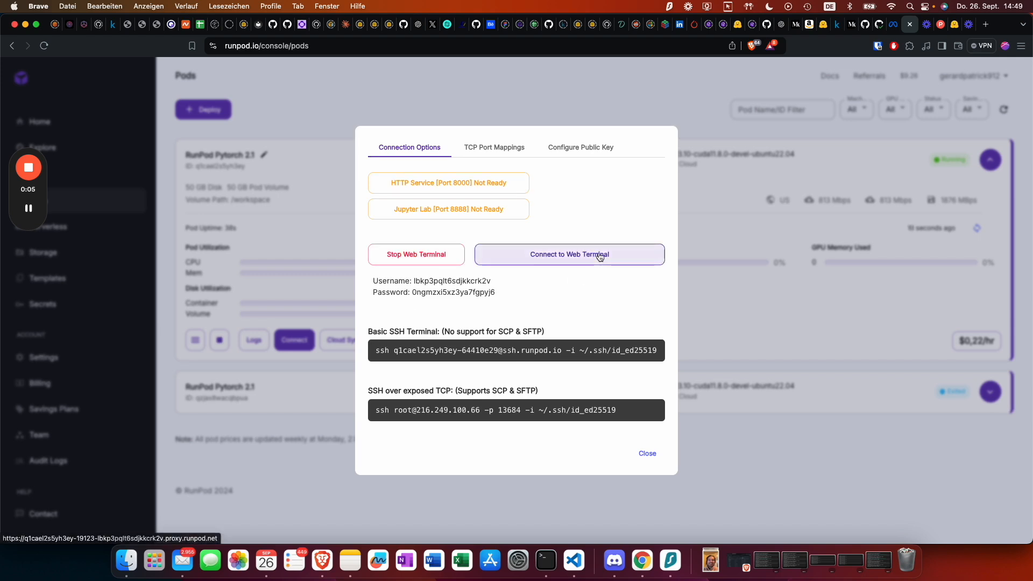
{"action": "left_click", "coordinate": [568, 254]}
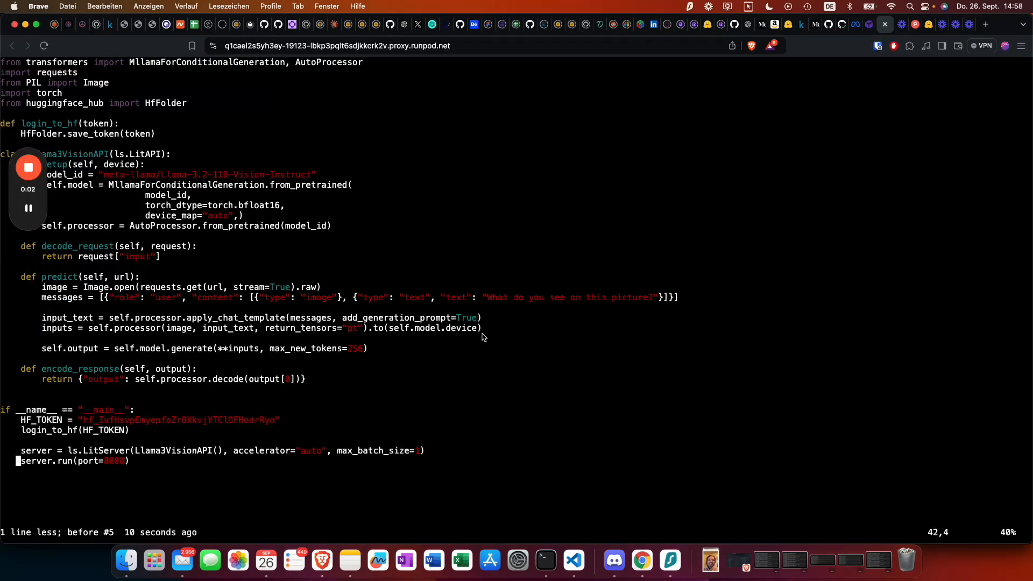
{"action": "mouse_move", "coordinate": [204, 435]}
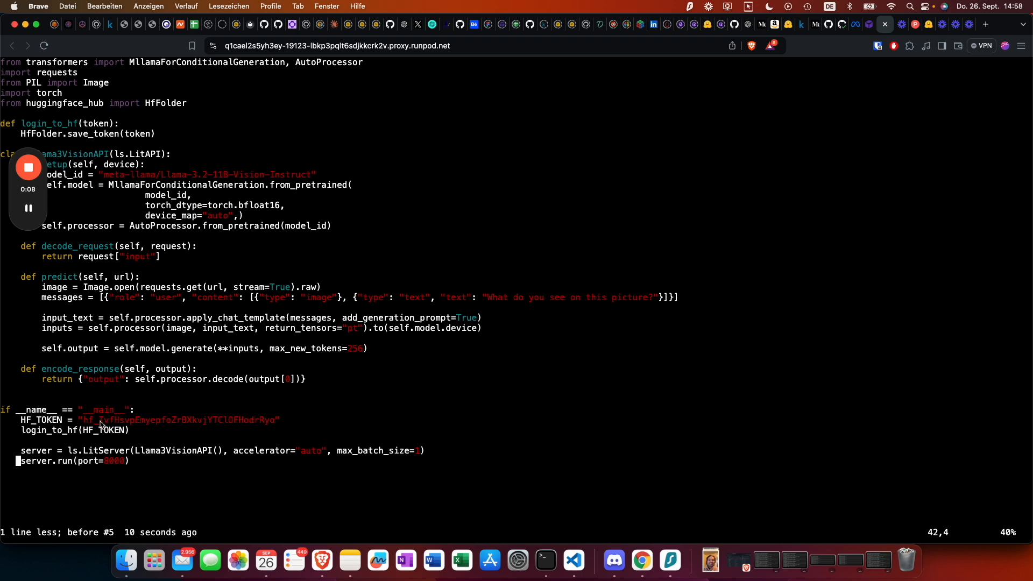
{"action": "mouse_move", "coordinate": [187, 398]}
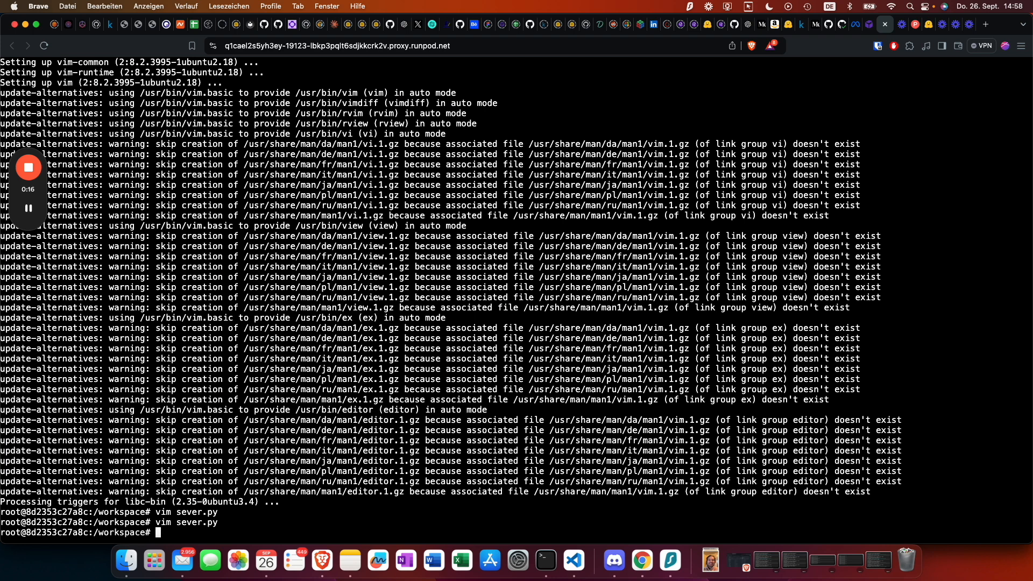
- Install transformers, requests, pillow, torch and litserve with pip
{"action": "type", "text": "pip i"}
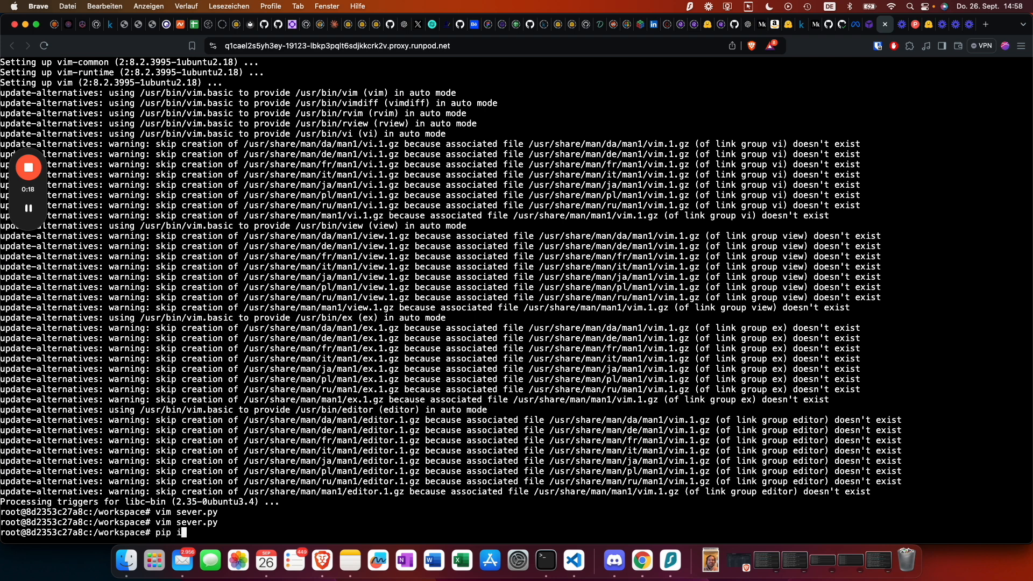
{"action": "type", "text": "nstall transformers"}
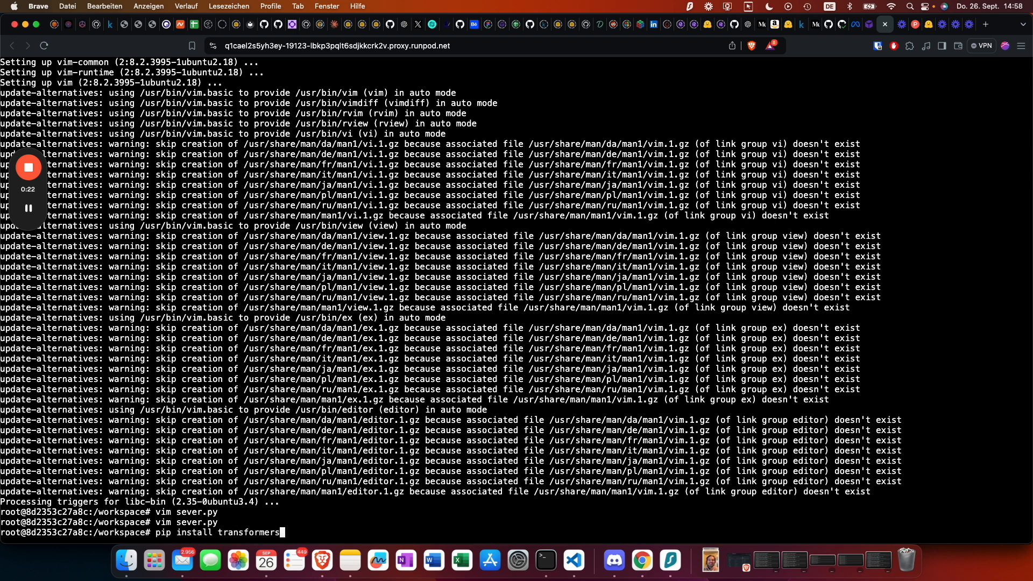
{"action": "type", "text": "requests"}
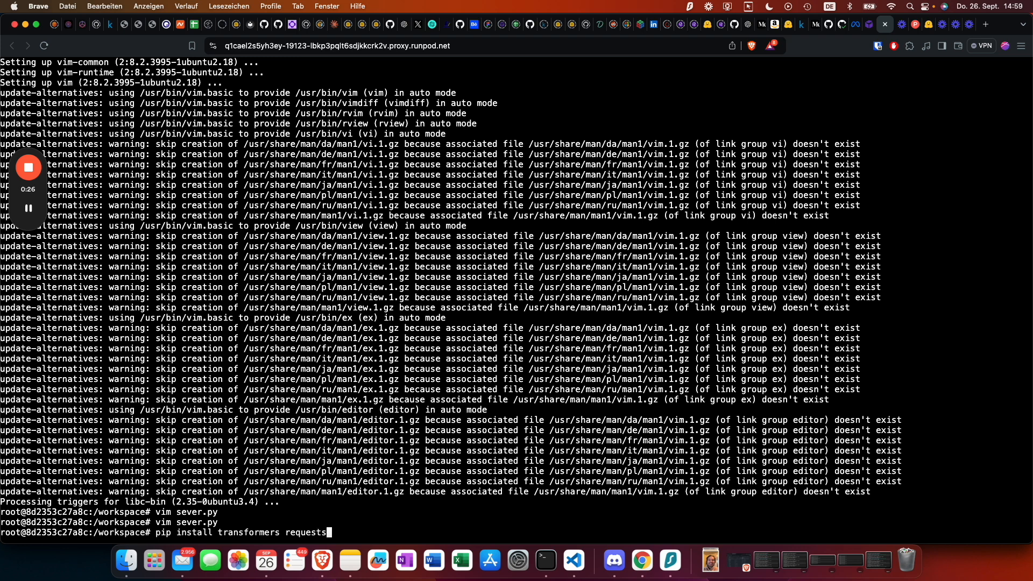
{"action": "type", "text": "pillow"}
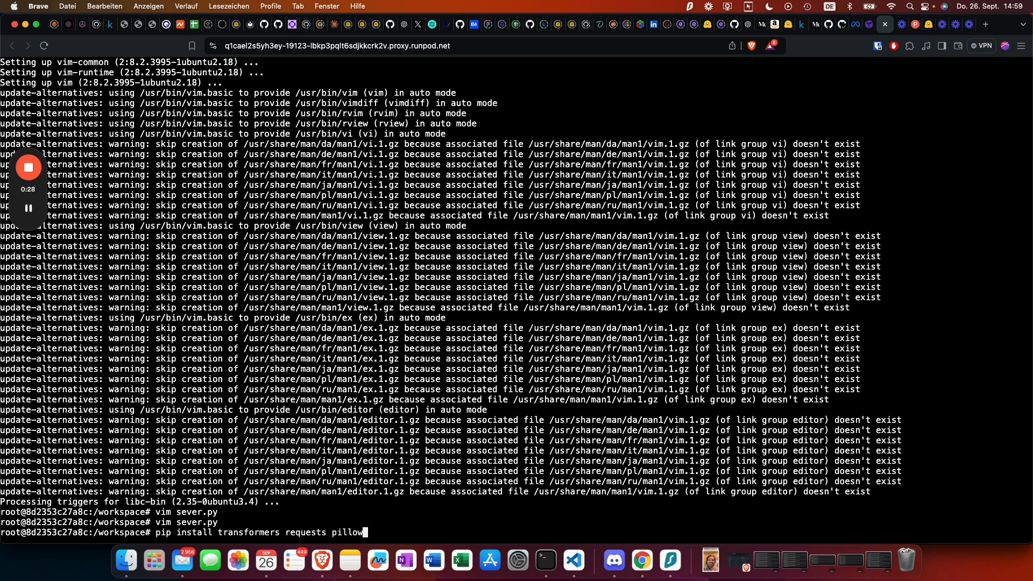
{"action": "type", "text": "torch"}
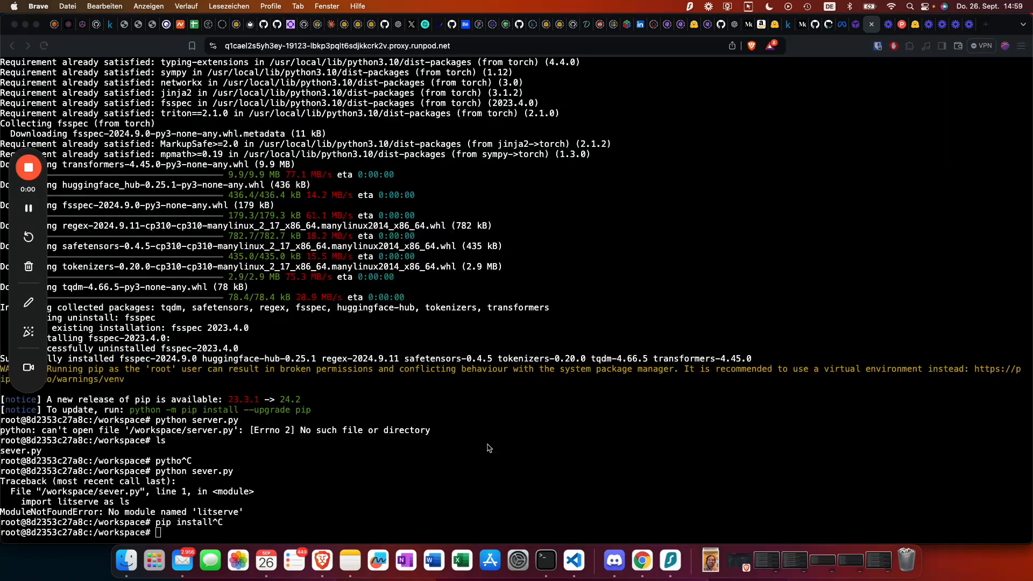
{"action": "type", "text": "p"}
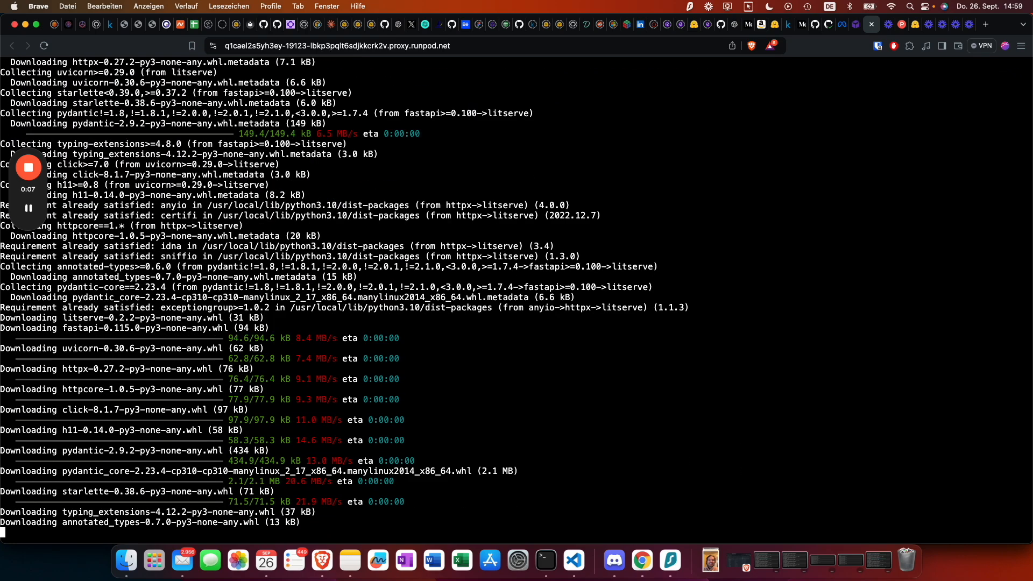
{"action": "scroll", "scroll_direction": "down", "scroll_amount": 3}
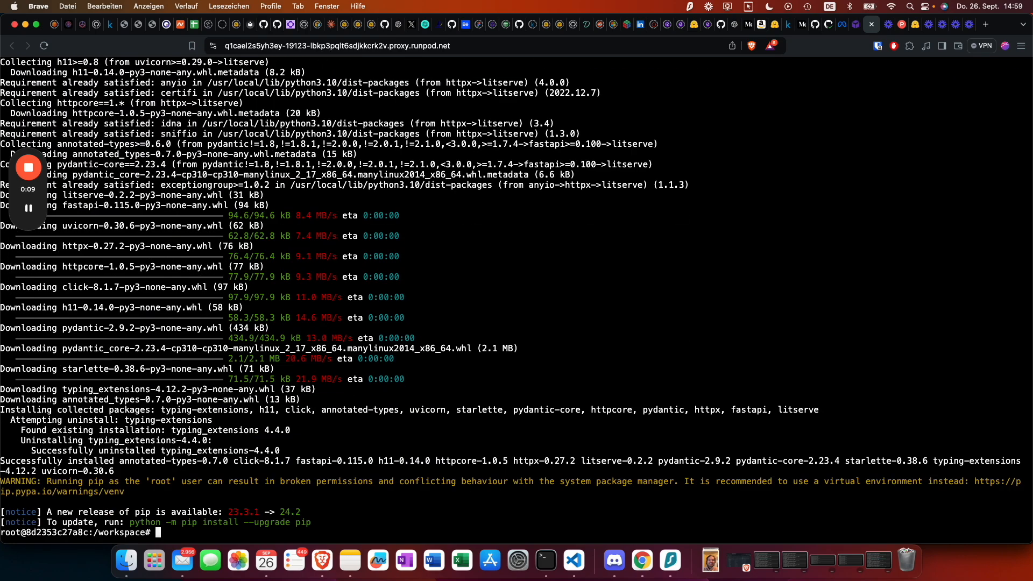
- Launch sever.py with python, which stops on an ImportError requiring Accelerate
{"action": "type", "text": "python"}
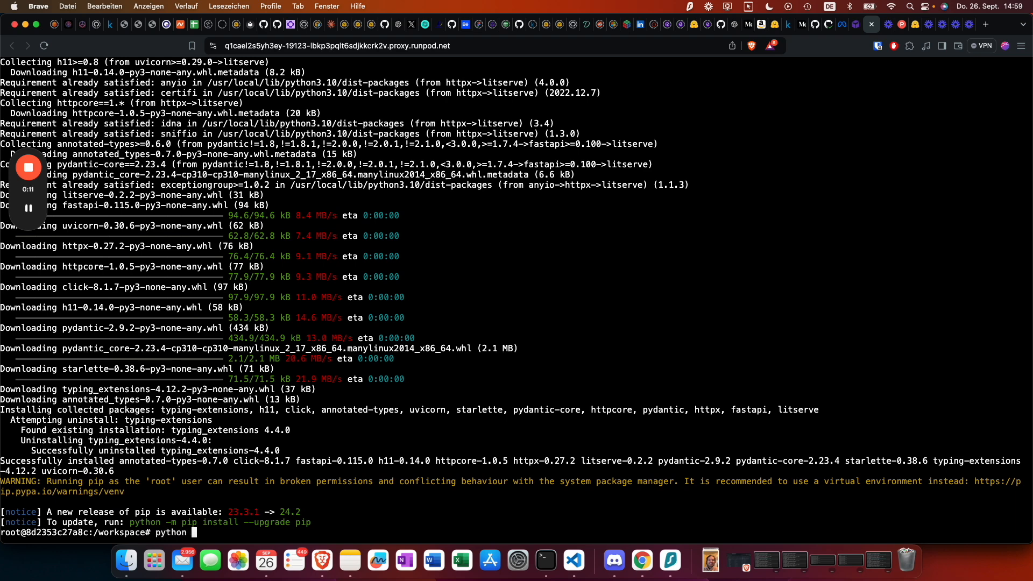
{"action": "type", "text": "sever.py"}
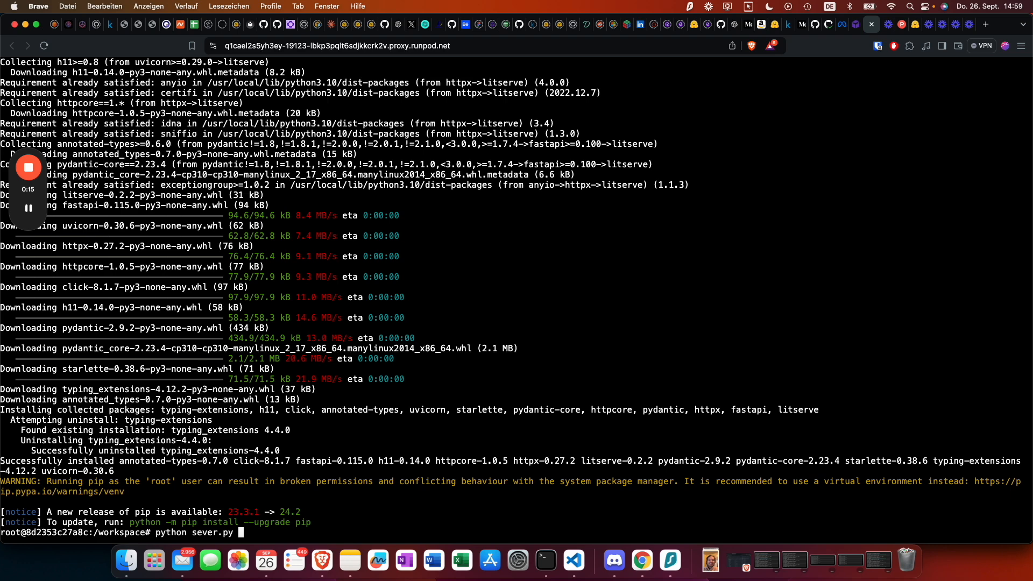
{"action": "key", "text": "Return"}
{"action": "type", "text": "p"}
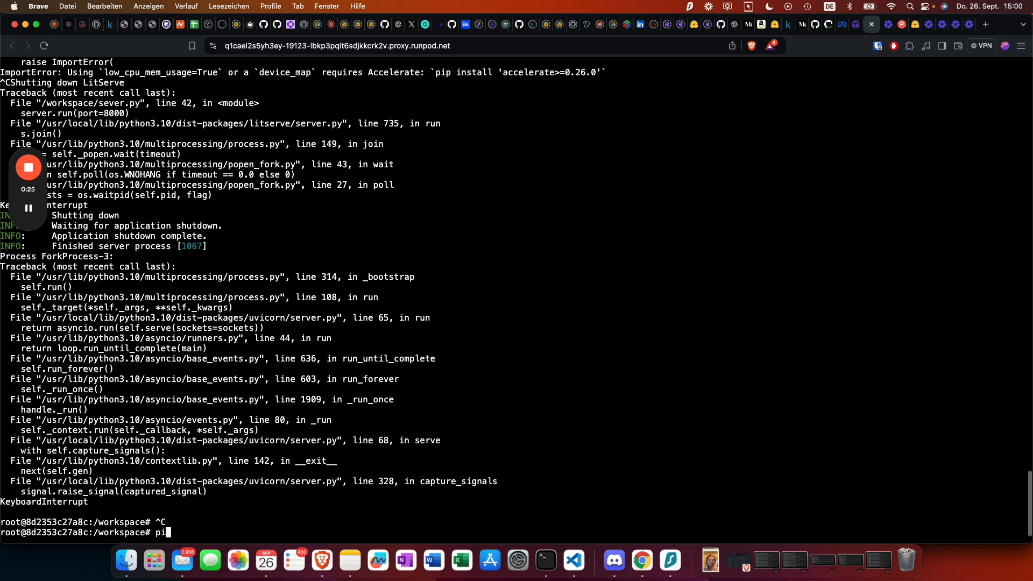
- Install accelerate with pip and relaunch python sever.py on port 8000
{"action": "type", "text": "install accel"}
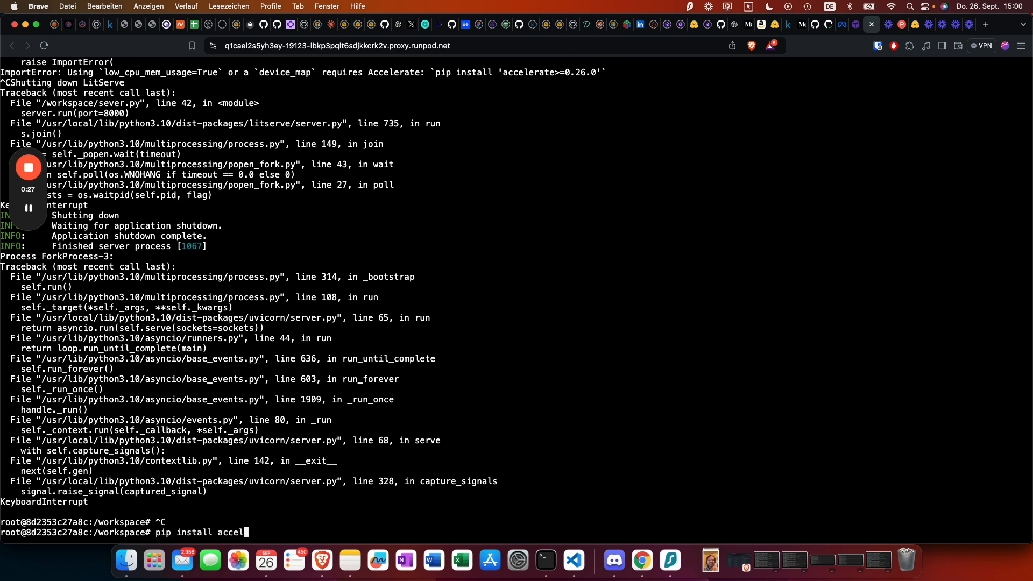
{"action": "key", "text": "Return"}
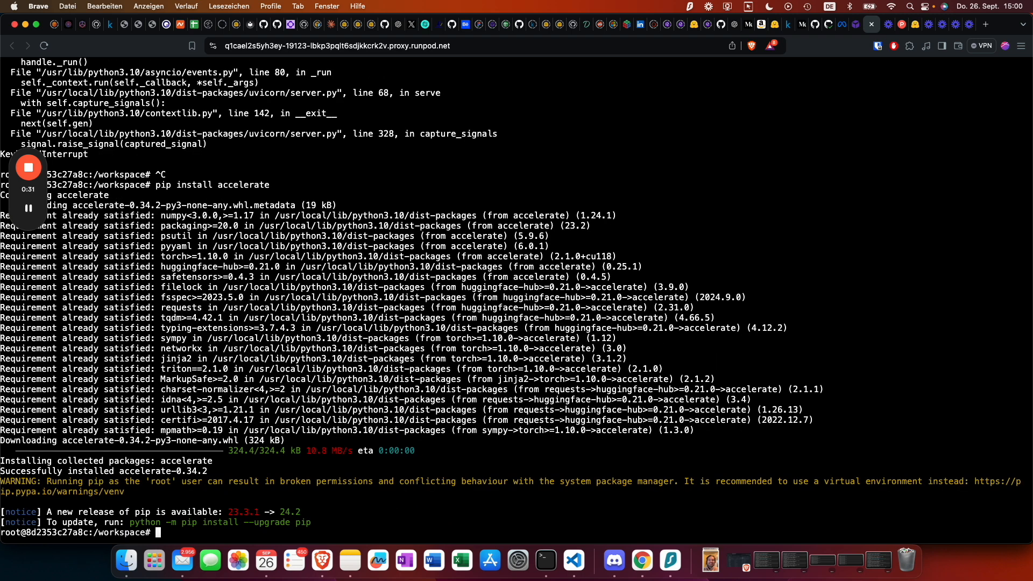
{"action": "type", "text": "python sever.py"}
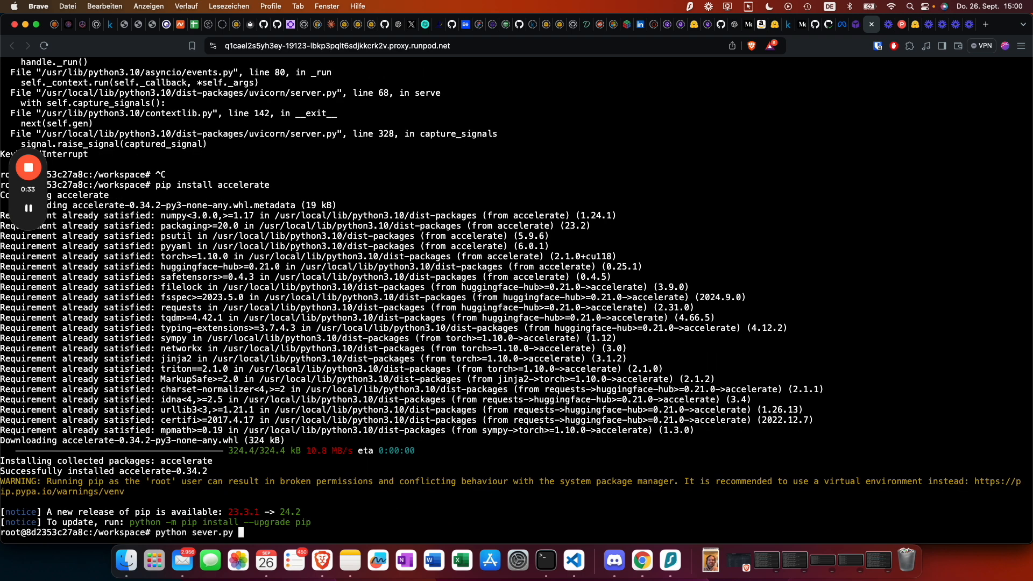
{"action": "key", "text": "Return"}
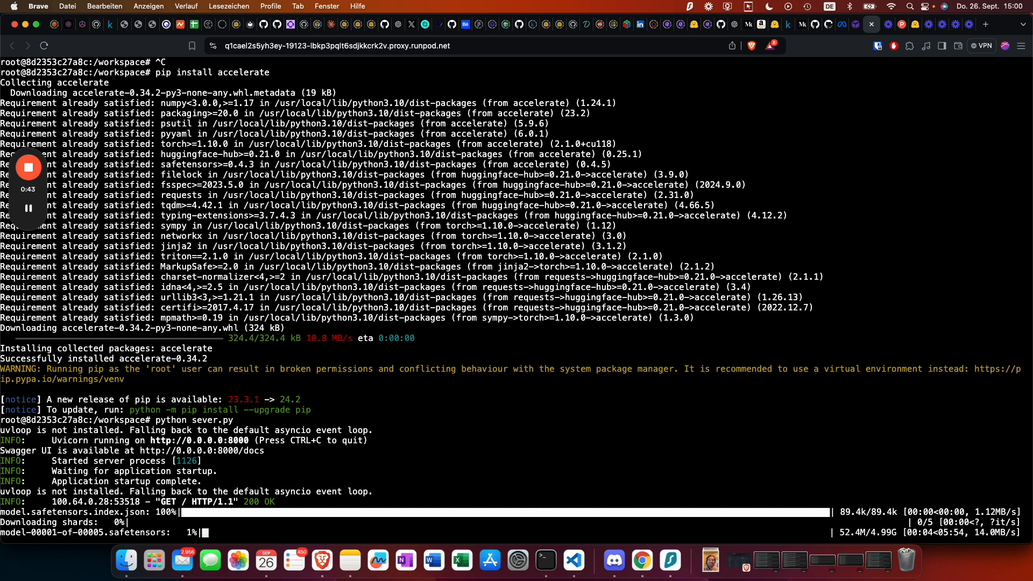
{"action": "mouse_move", "coordinate": [237, 560]}
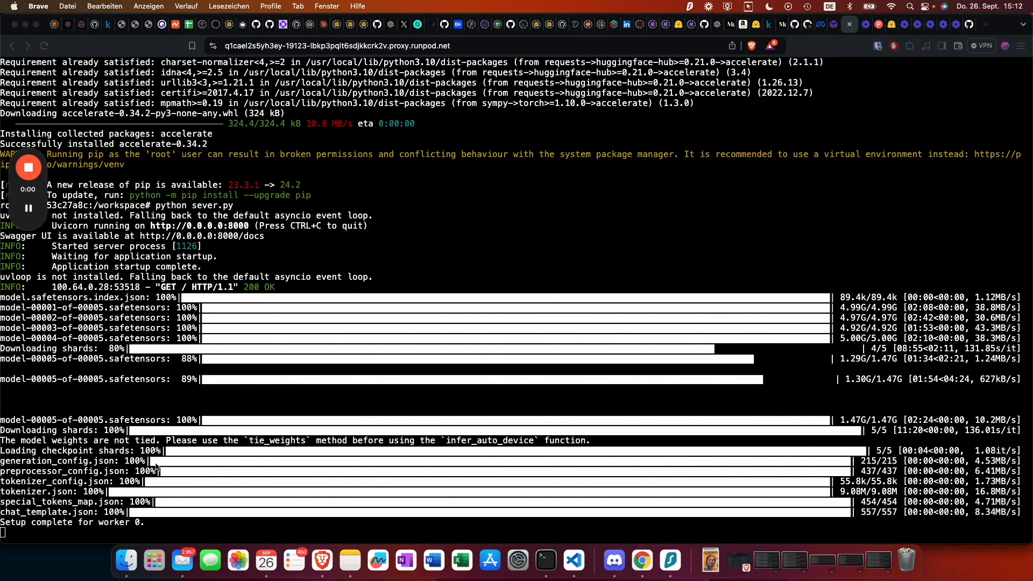
{"action": "mouse_move", "coordinate": [145, 481]}
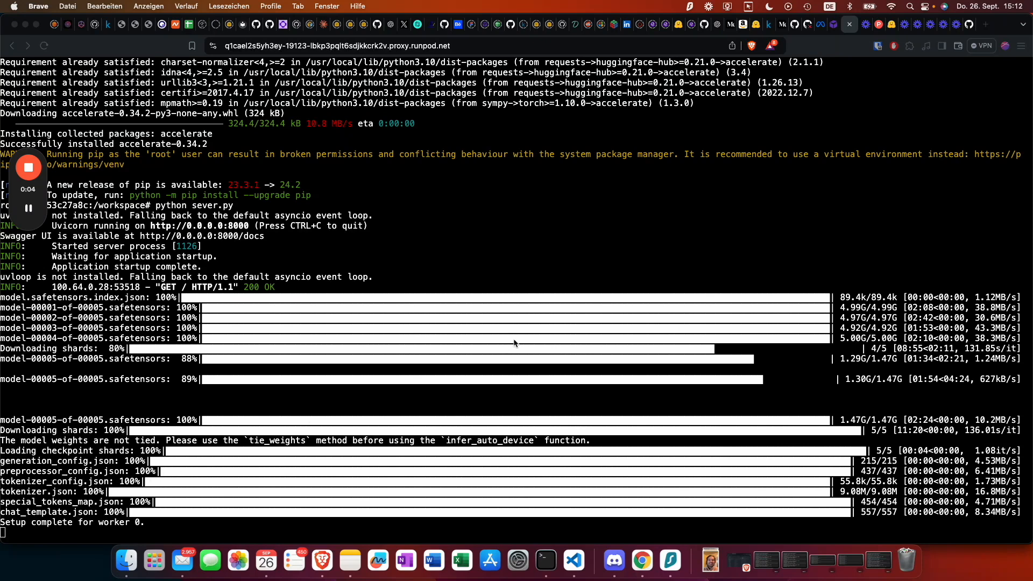
{"action": "mouse_move", "coordinate": [771, 122]}
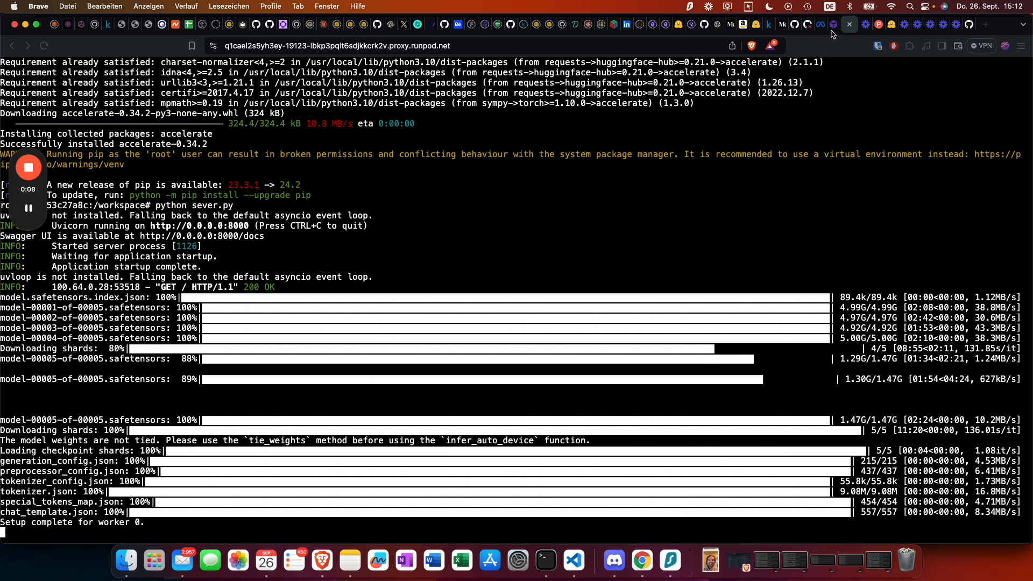
- Wait while sever.py downloads the Llama shards until worker 0 setup completes
{"action": "left_click", "coordinate": [820, 25]}
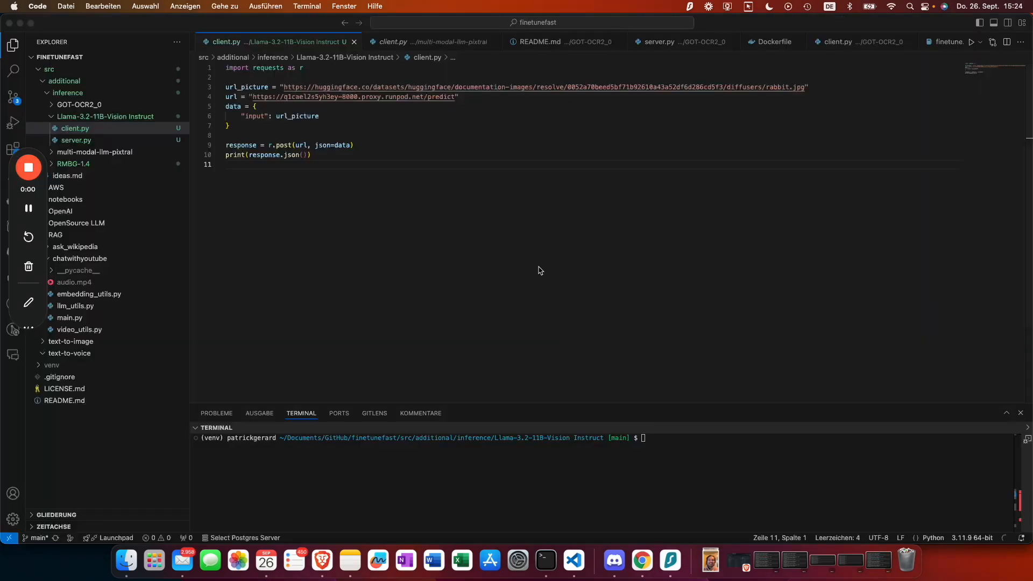
- Bring up client.py, which posts a rabbit image URL to the pod's predict endpoint
{"action": "left_click", "coordinate": [78, 258]}
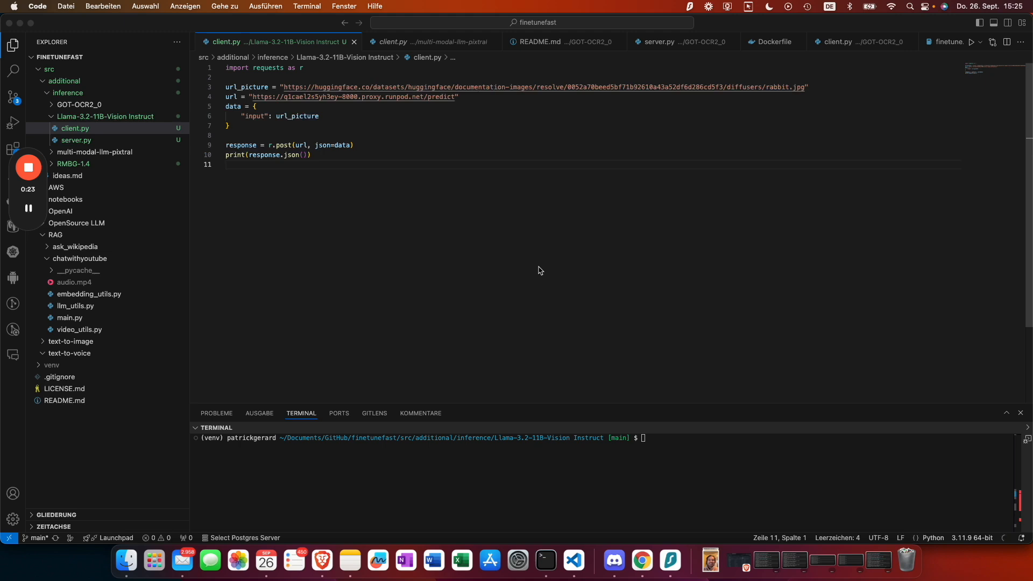
{"action": "mouse_move", "coordinate": [342, 203]}
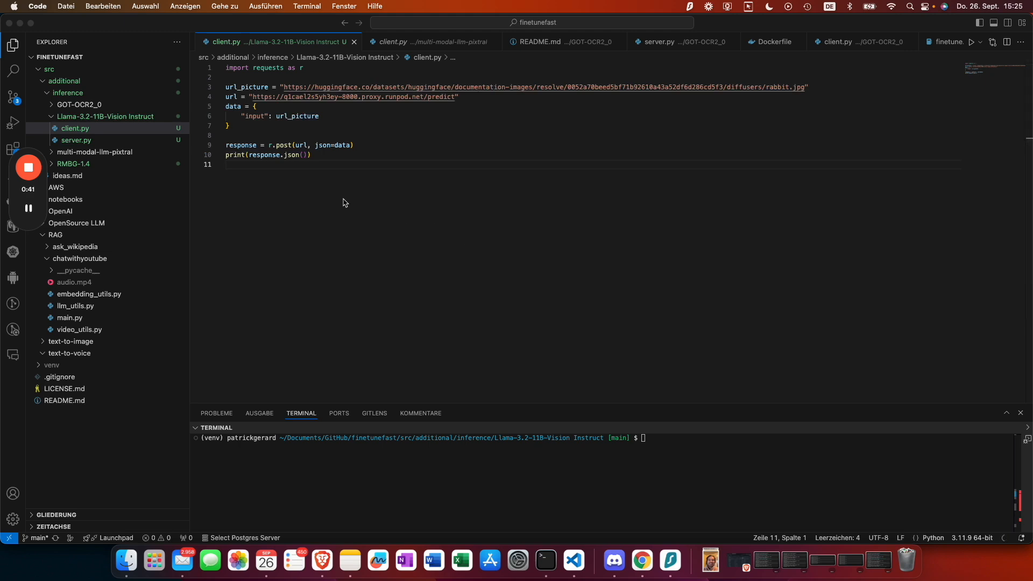
{"action": "mouse_move", "coordinate": [28, 169]}
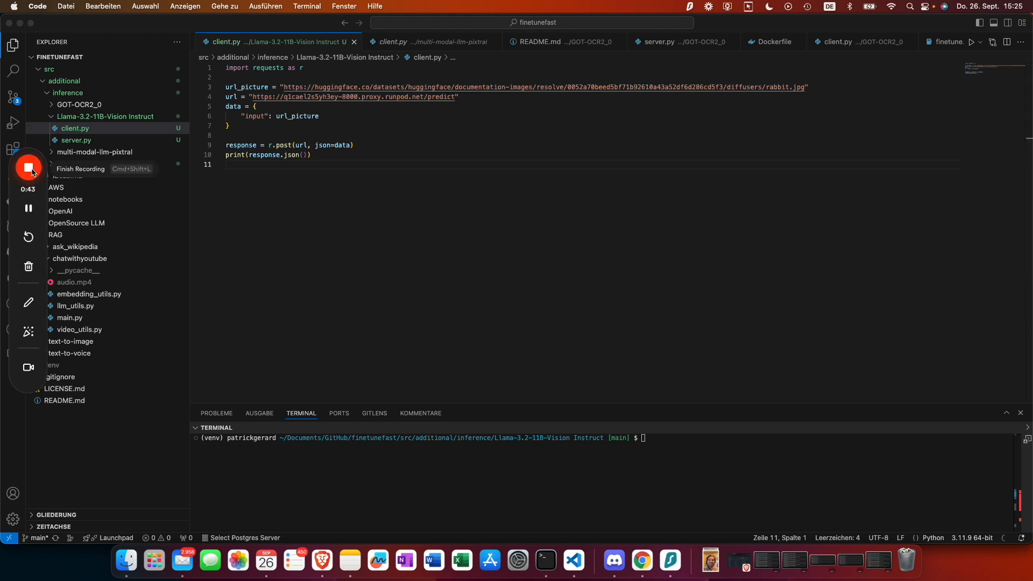